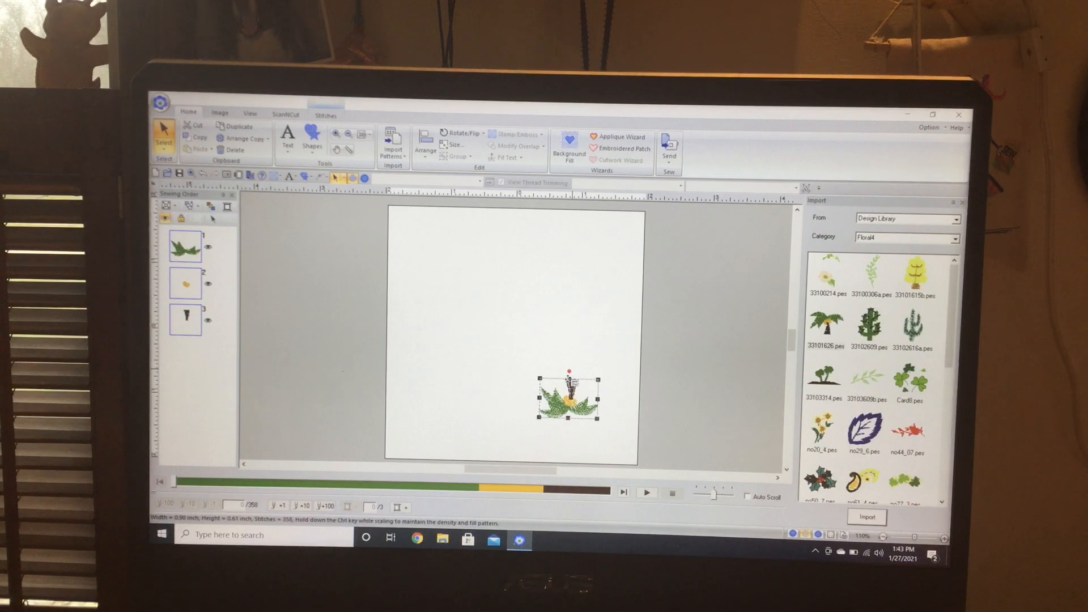
Stretch the palm tree motif upward into a taller, well-proportioned tree.
left_click_drag(569, 394, 567, 278)
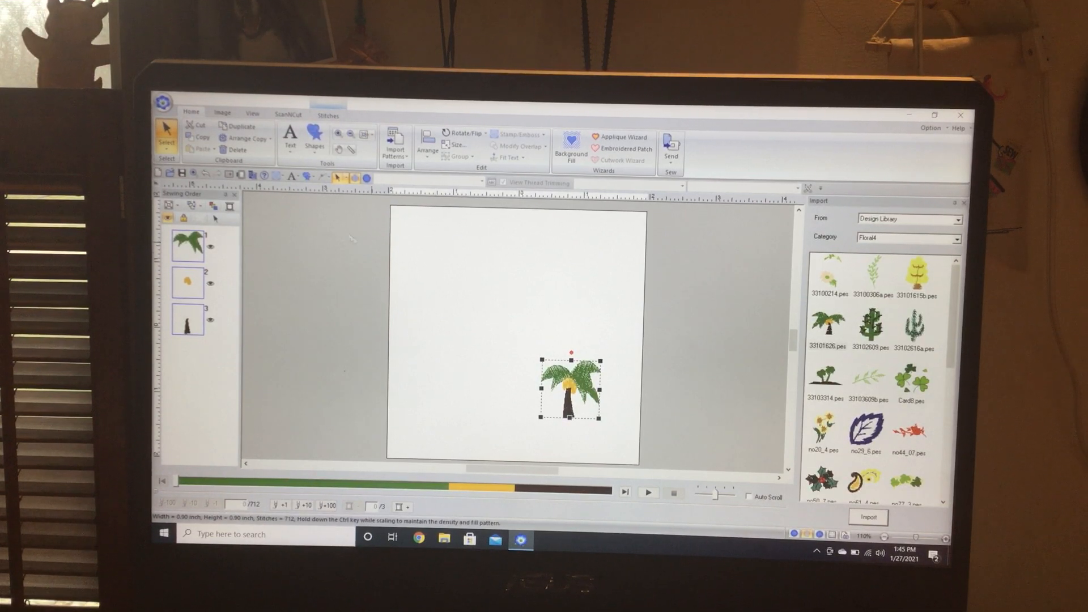
left_click(314, 136)
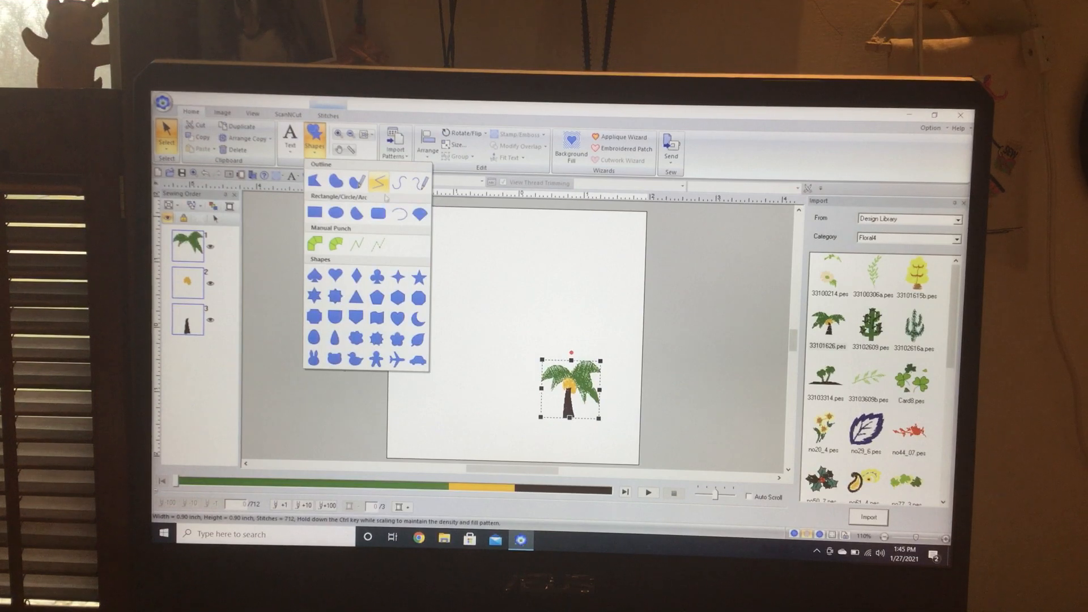
mouse_move(381, 182)
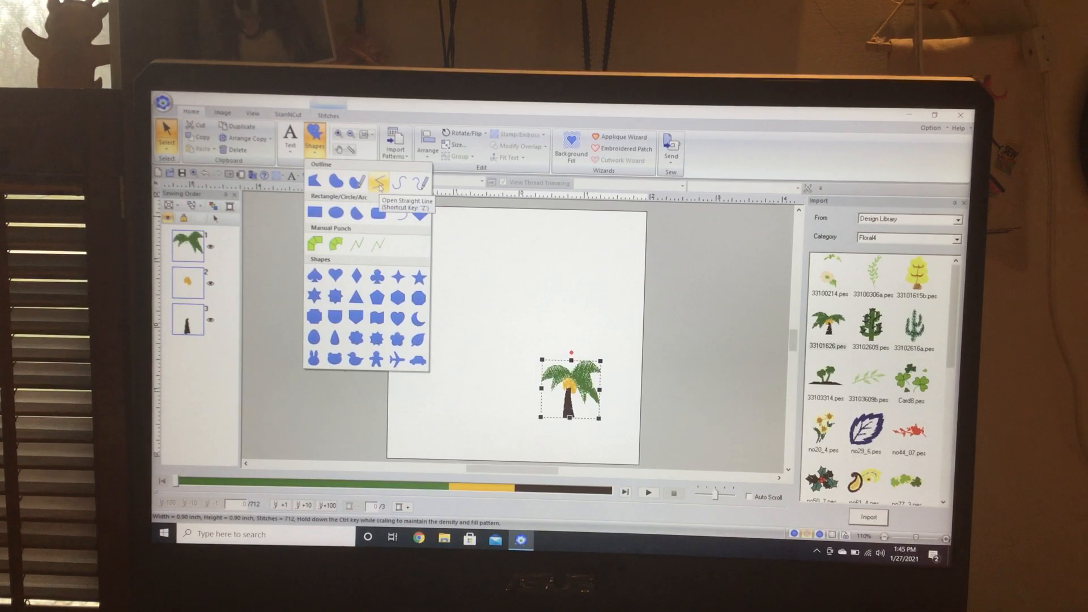
Switch to Open Straight Line drawing and sketch a trial outline, then discard it.
left_click(377, 181)
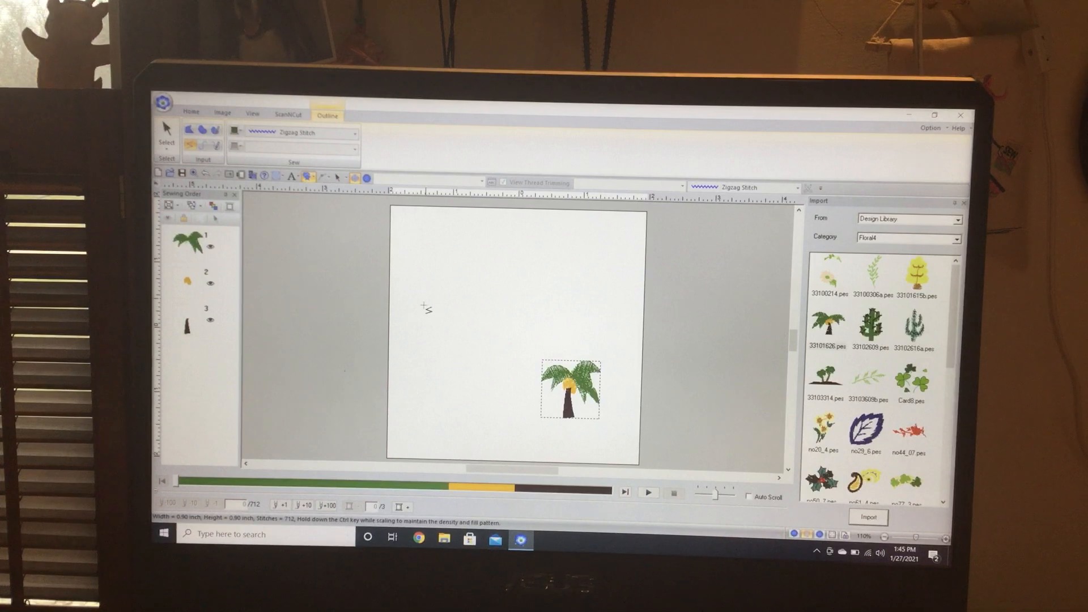
left_click(828, 327)
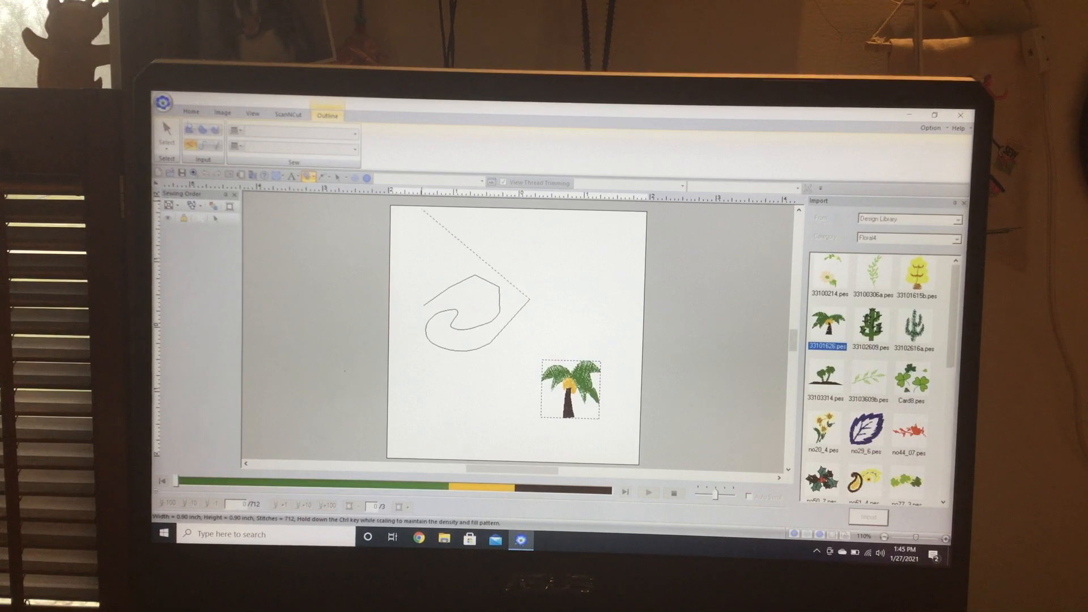
left_click(191, 111)
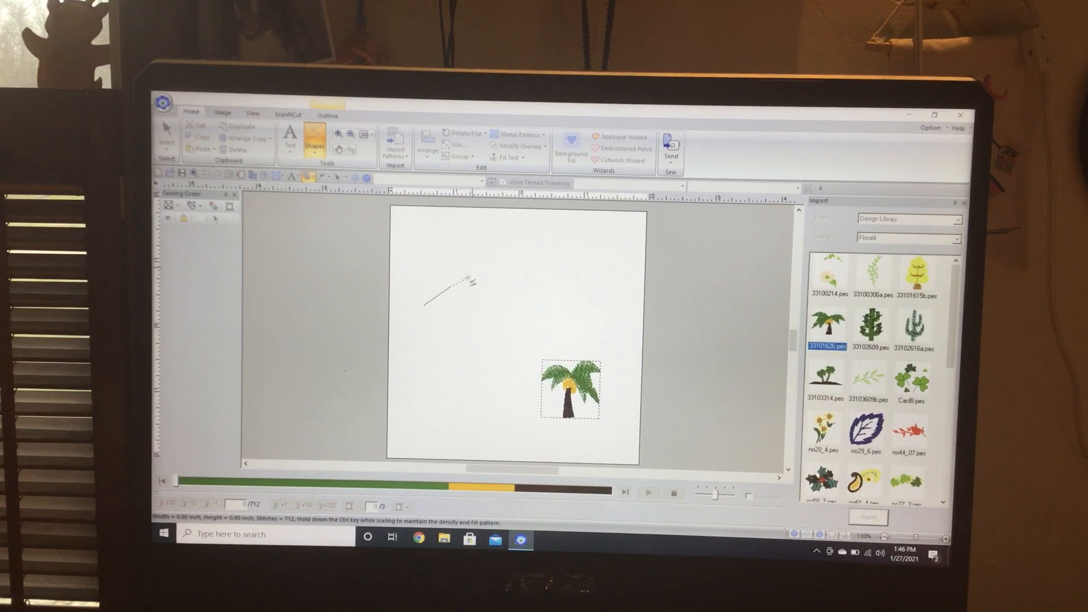
left_click(326, 115)
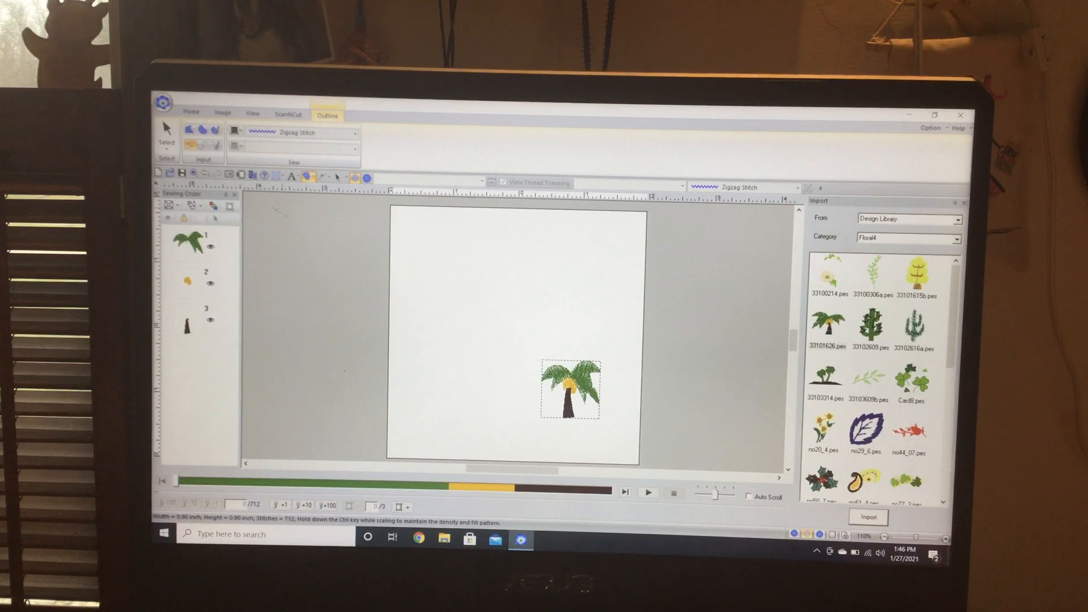
Punch a black block shape manually with the Manual Punch Straight Block tool.
left_click(191, 111)
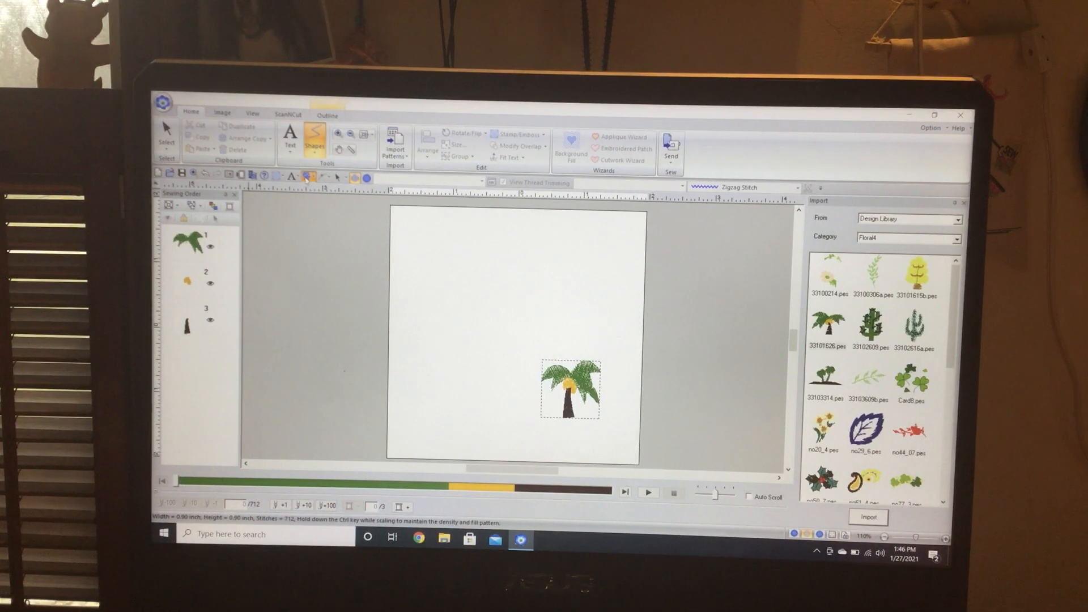
left_click(315, 139)
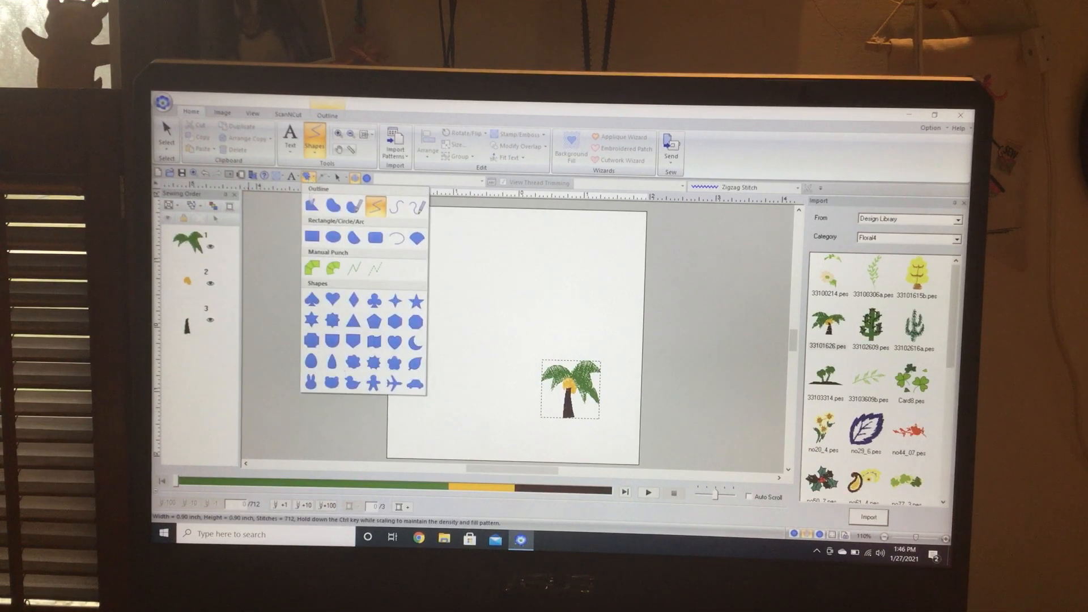
mouse_move(311, 269)
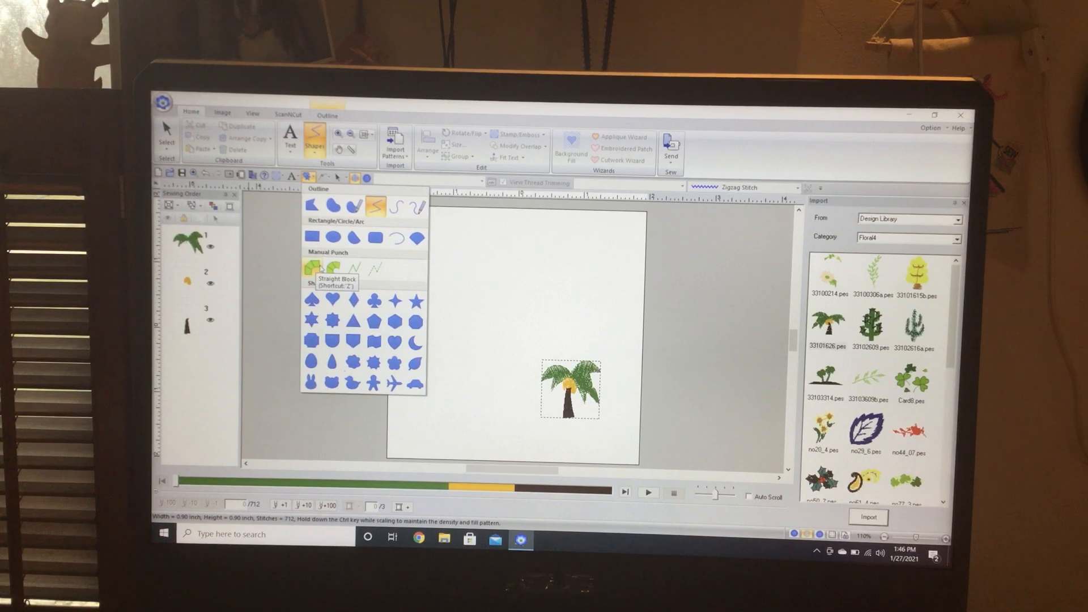
left_click(313, 269)
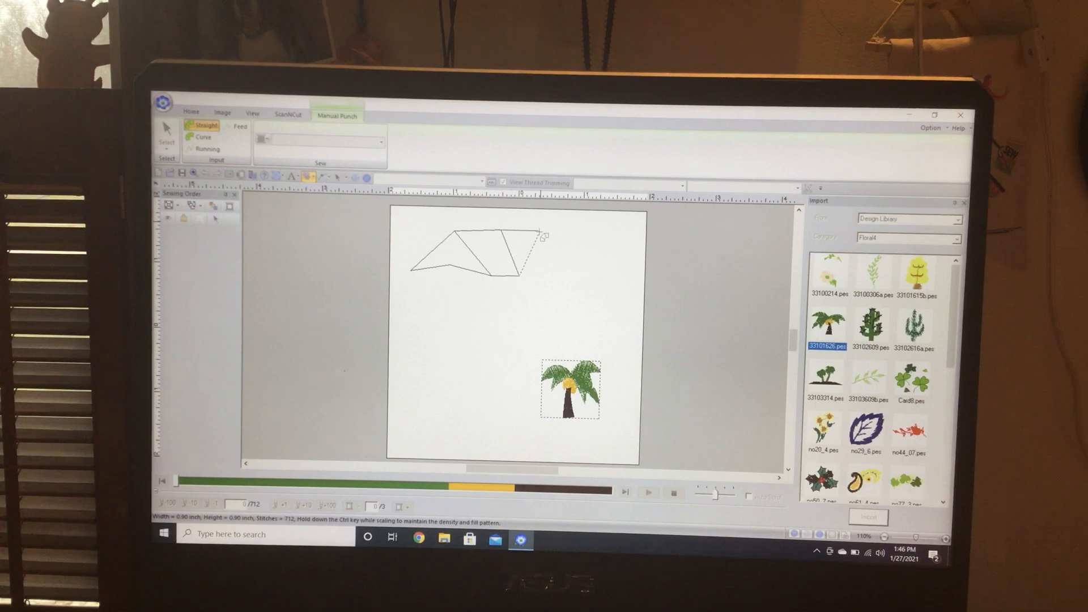
left_click(203, 137)
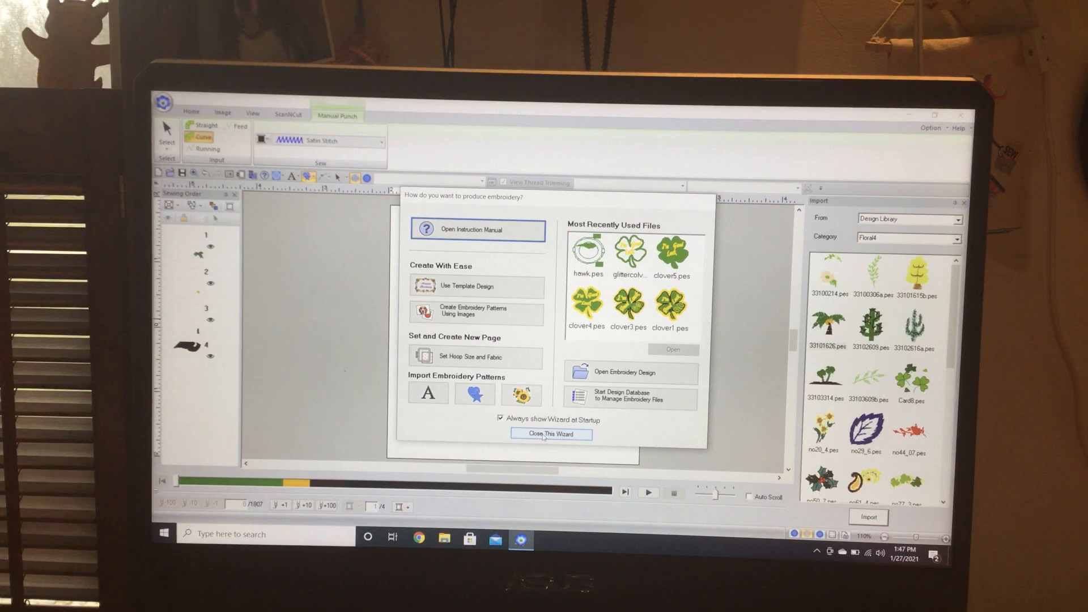
Dismiss the startup wizard to reveal the densely stitched black block shape.
left_click(550, 434)
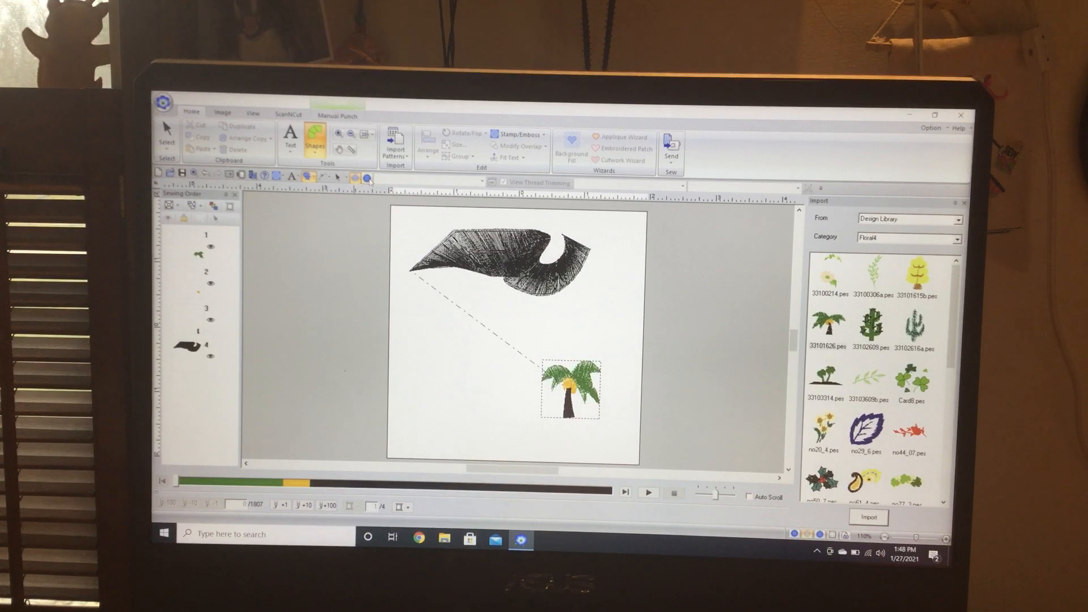
mouse_move(367, 177)
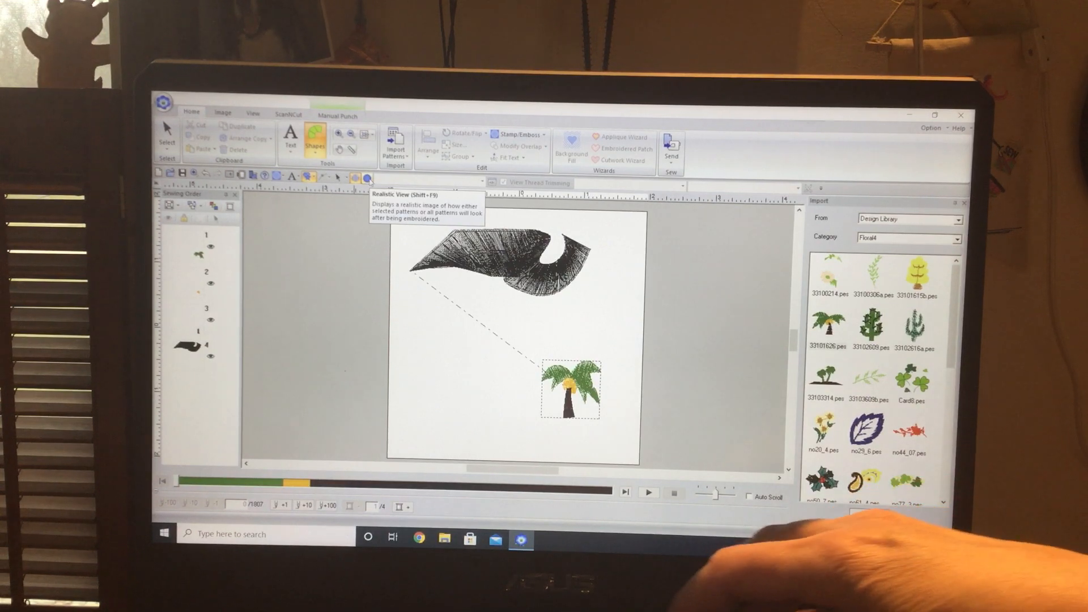
Turn on Realistic View (Shift+F9) to show the design as finished embroidery.
left_click(367, 179)
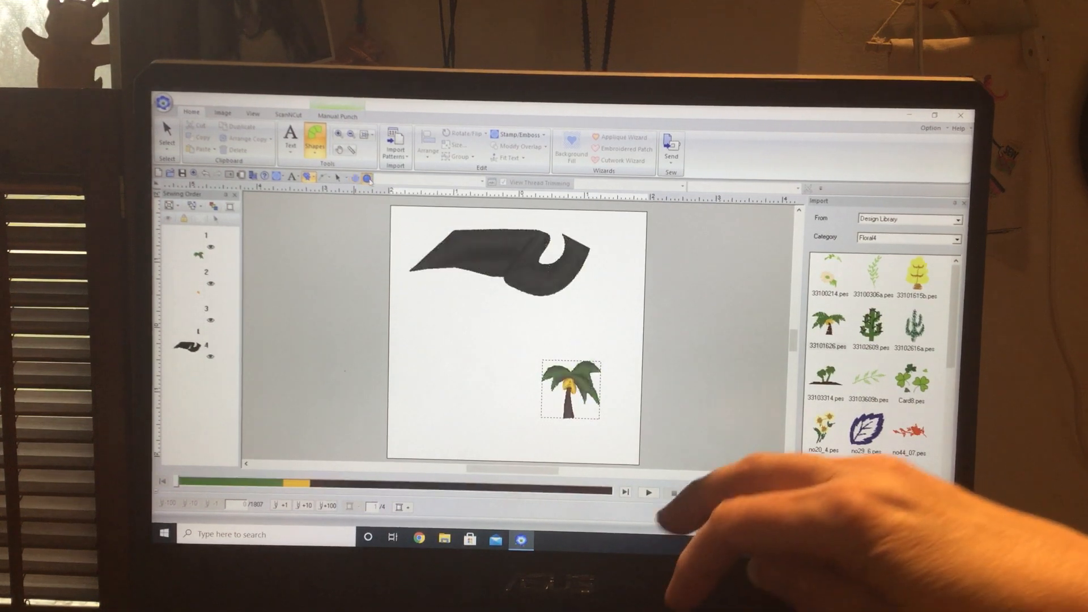